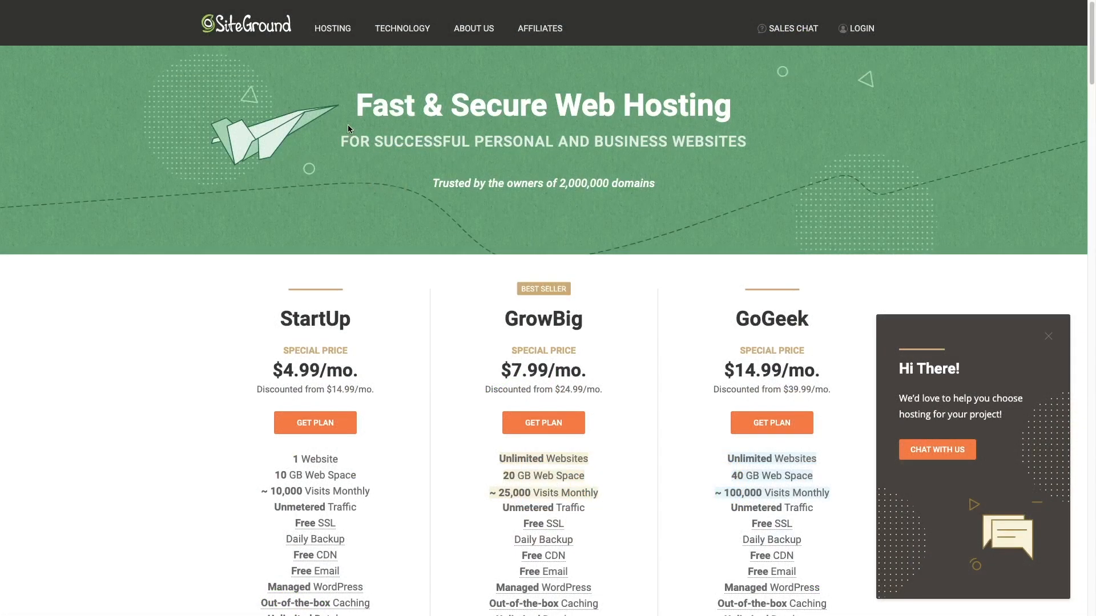
Step: Go to the WordPress Staging tool for sgpruebas.com from its Site Tools
scroll(down, 3)
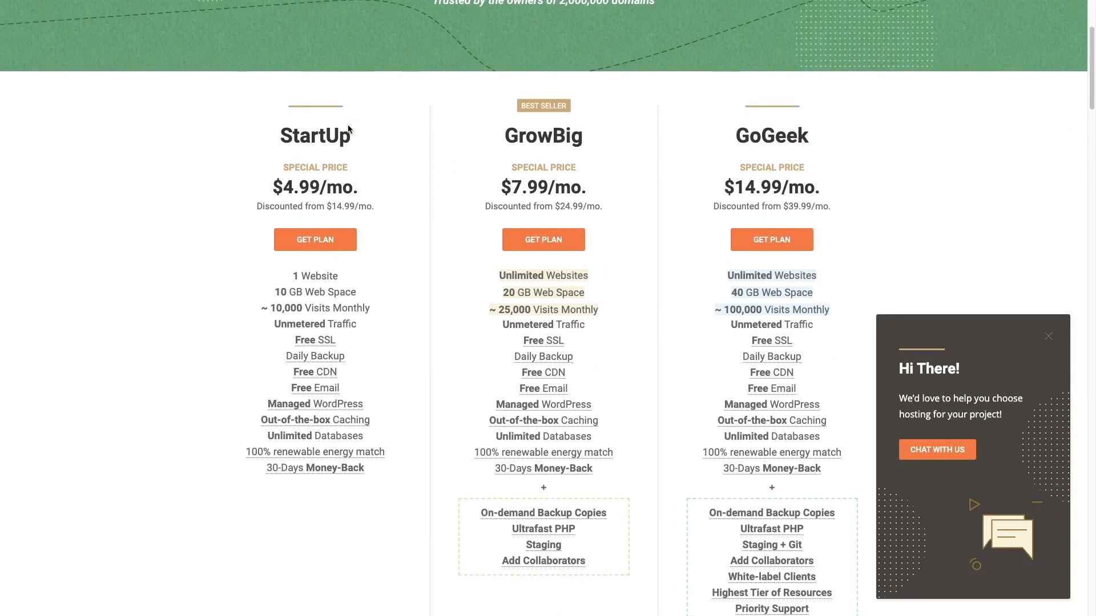
scroll(down, 3)
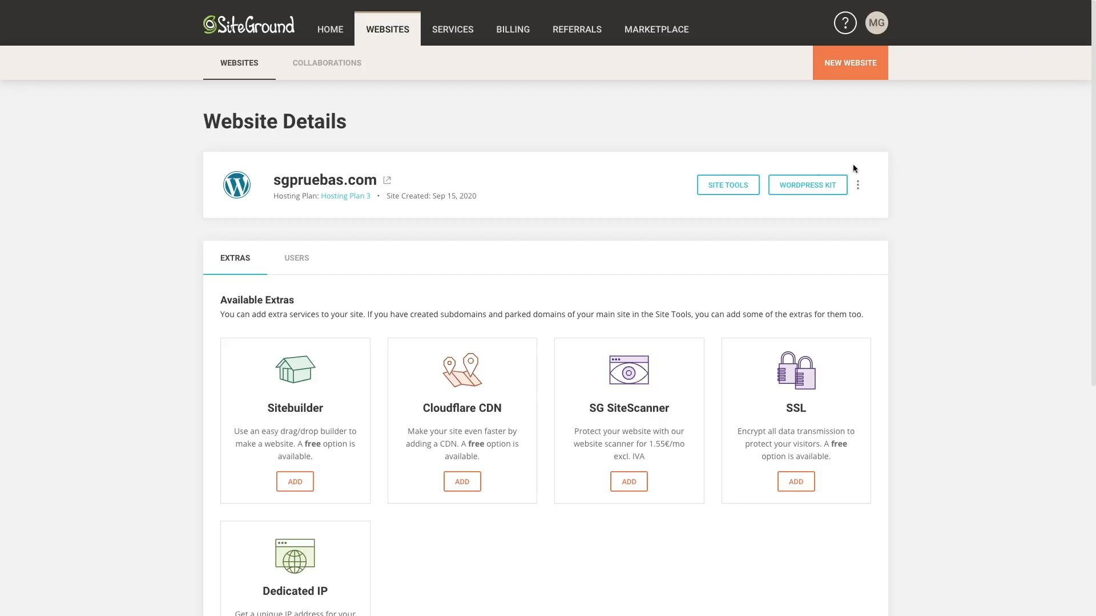
click(726, 185)
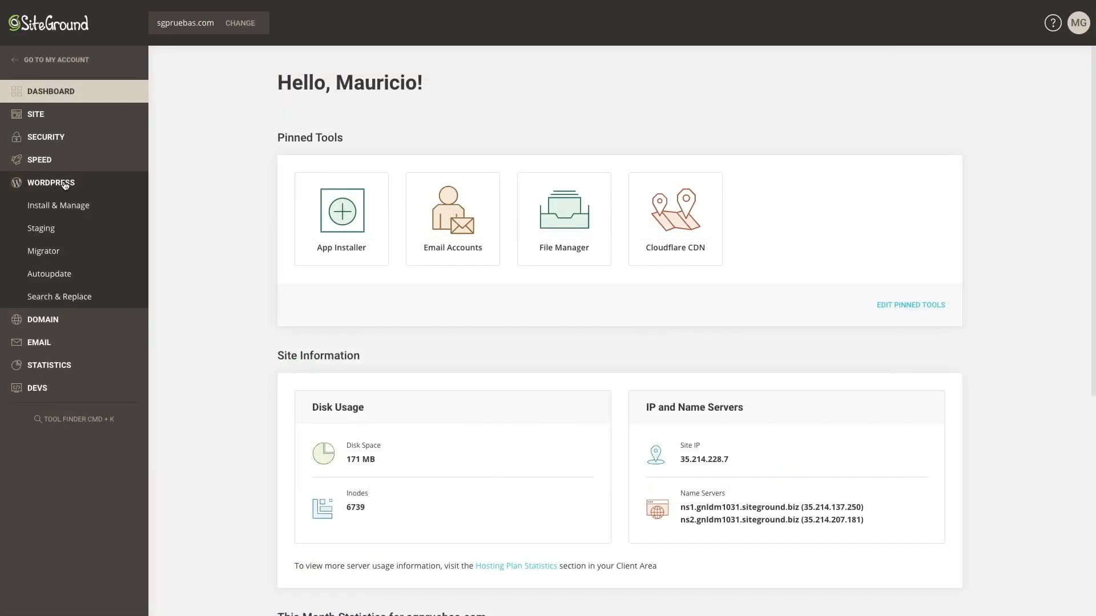
click(40, 228)
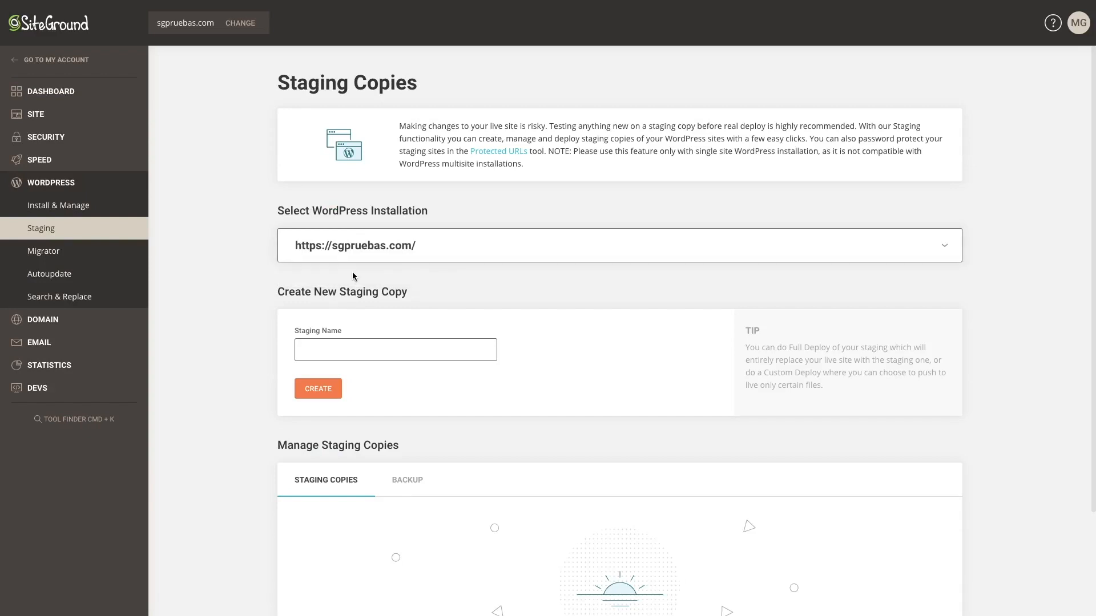
Step: Create a staging copy named 'Staging Copy', landing in its staging WordPress dashboard
text(Stagi)
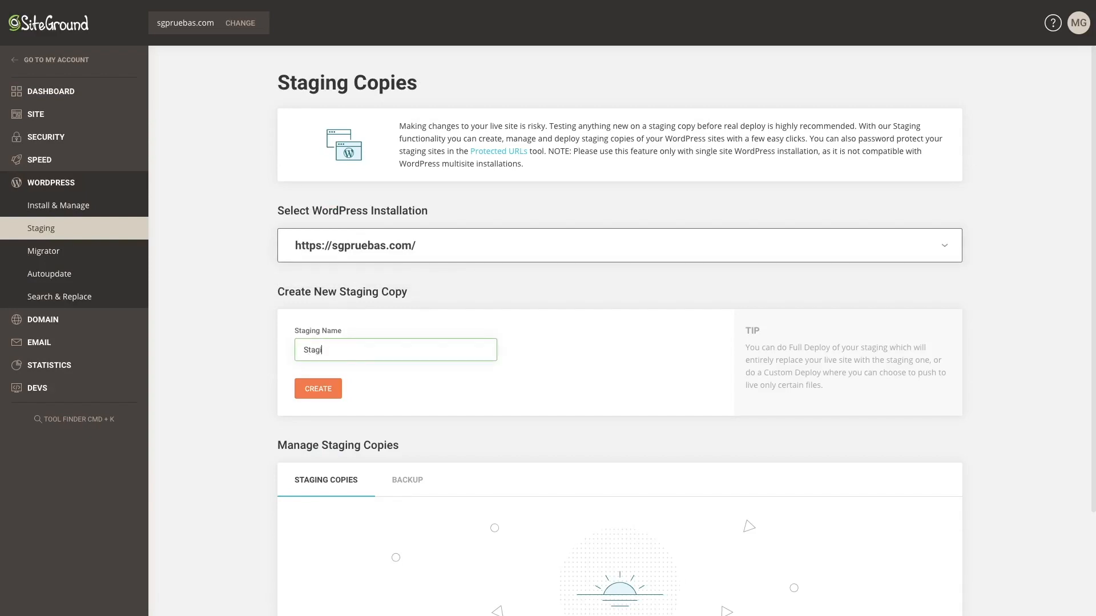
text(ng Copy)
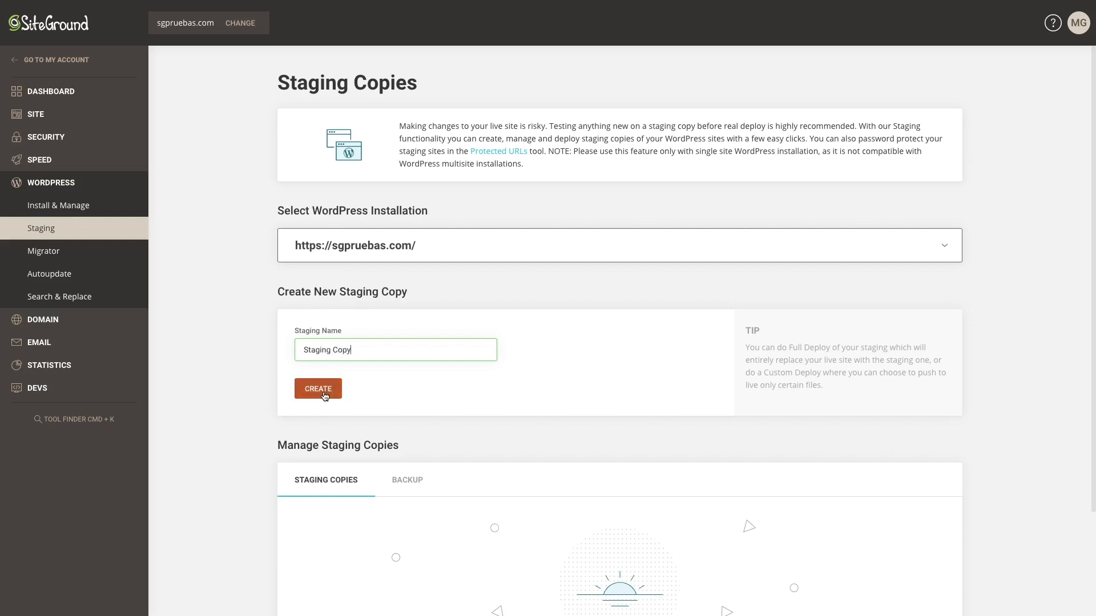
click(317, 389)
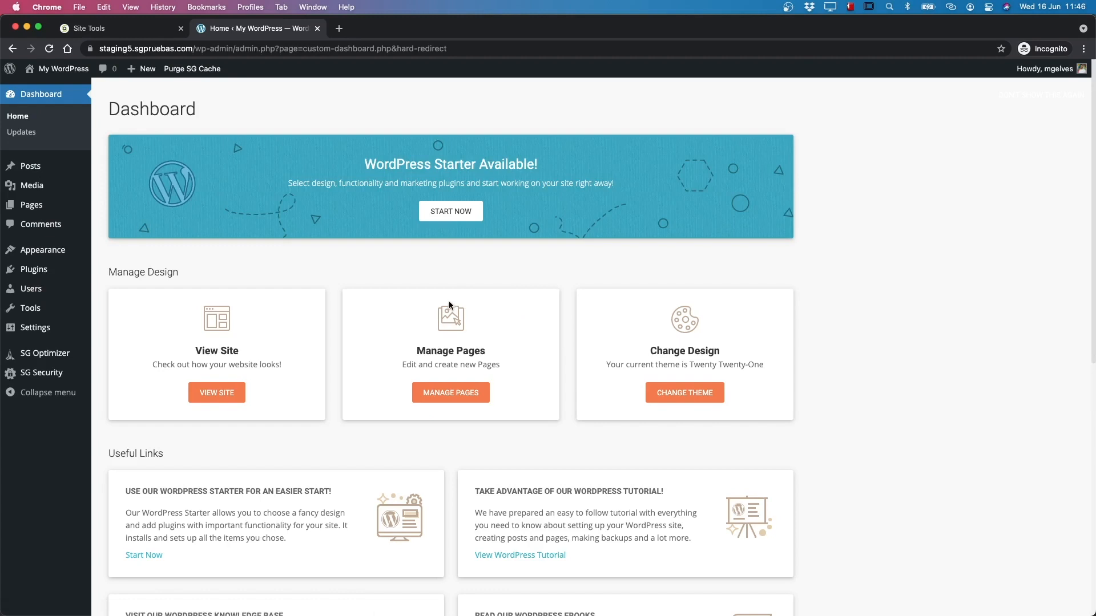
Step: Back on the staging copies list, start a Custom Deploy of Staging Copy from its actions menu
click(105, 28)
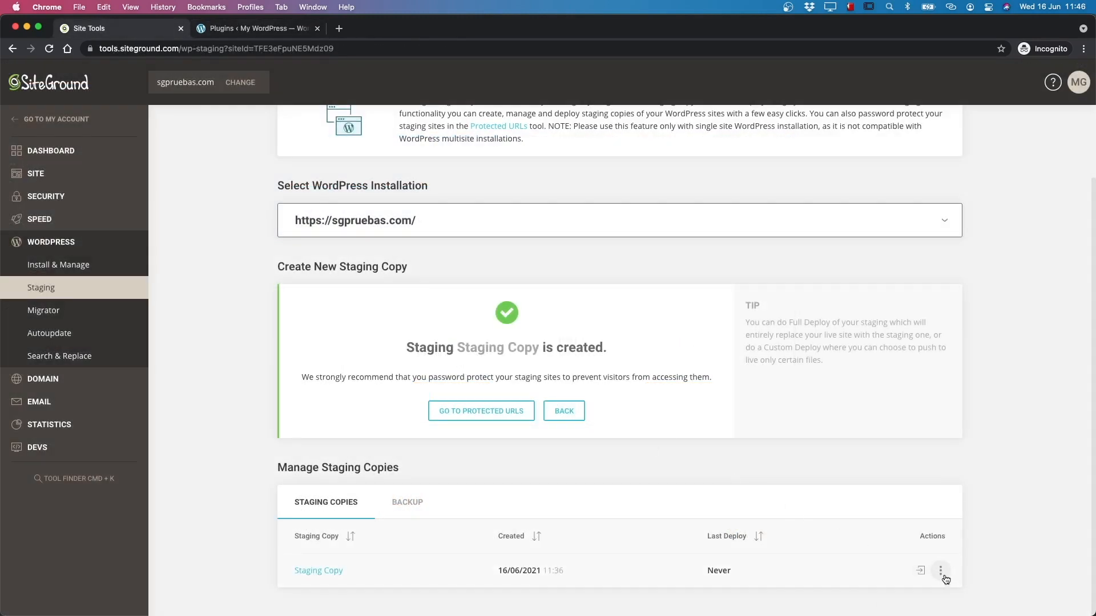
click(940, 570)
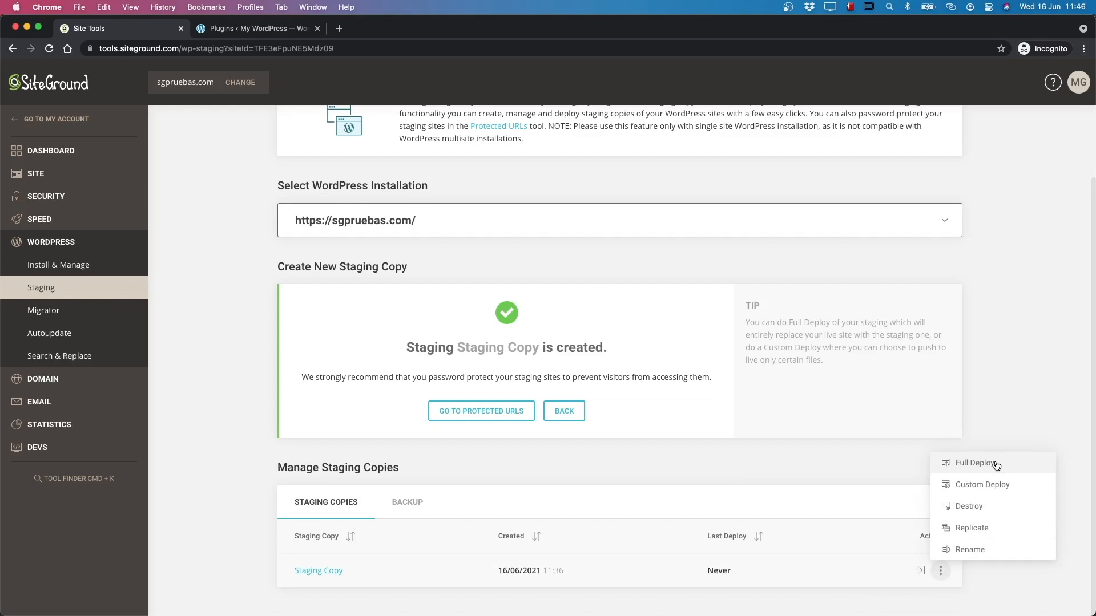
click(972, 463)
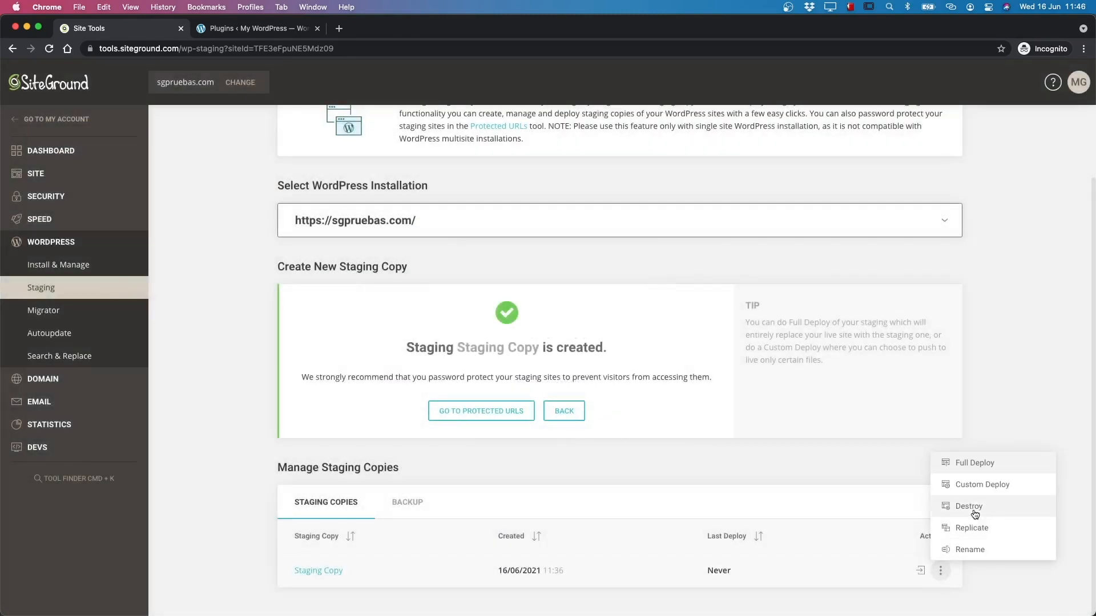
click(968, 506)
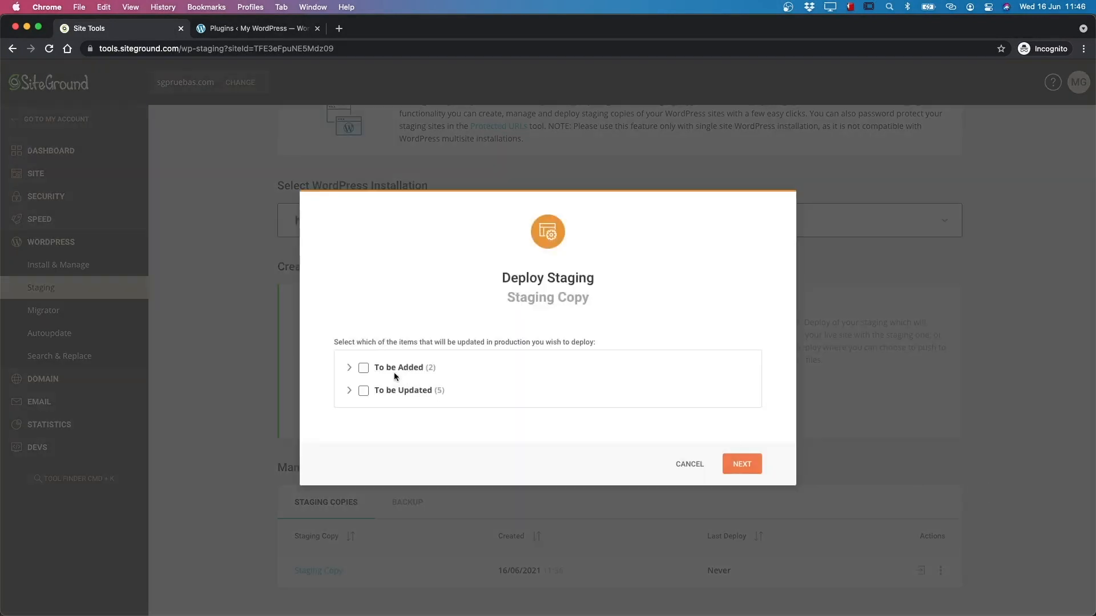
Step: Mark the gutenberg plugin folder for deployment, then cancel so the live site stays unchanged
click(348, 367)
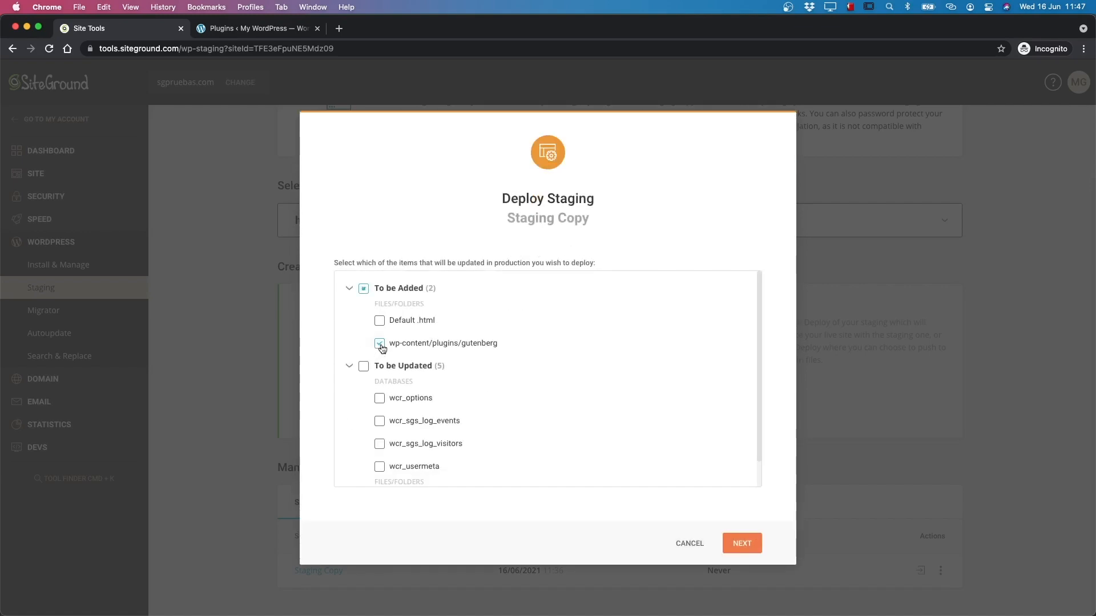
click(741, 543)
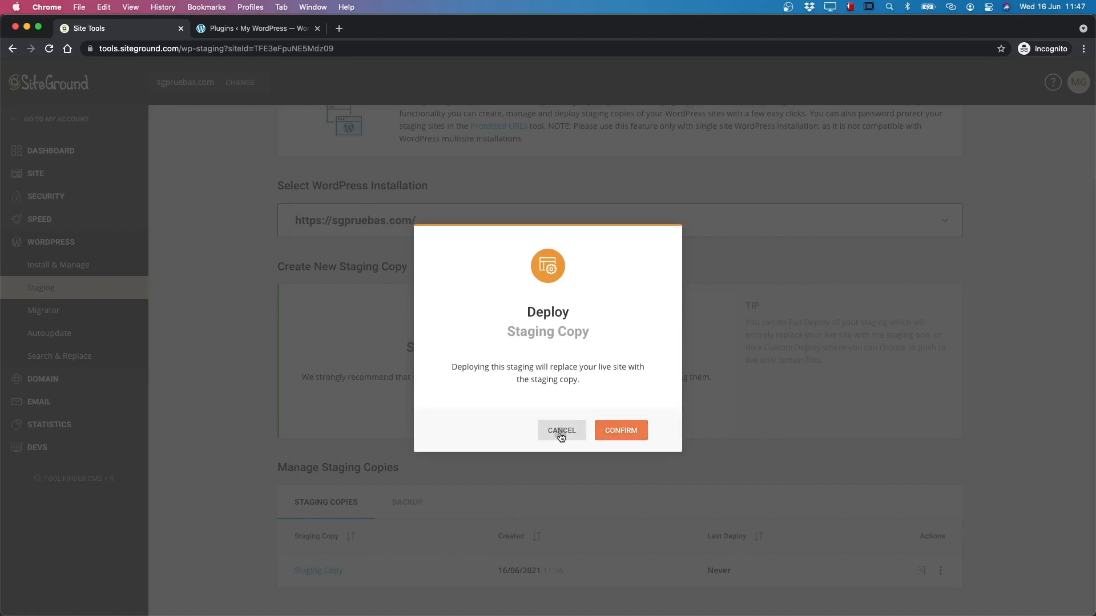
click(561, 430)
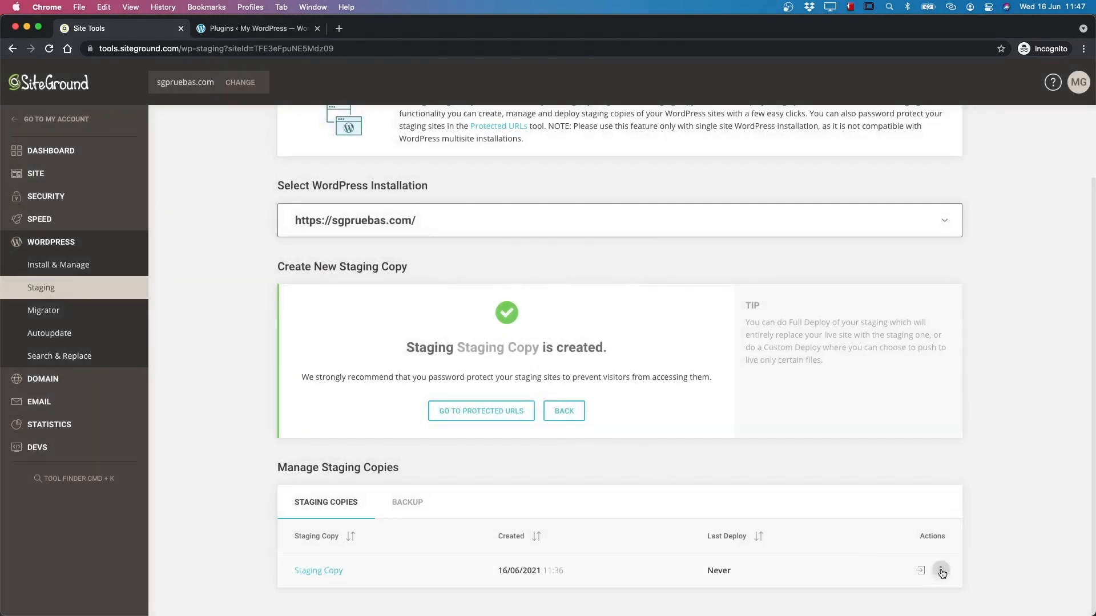
click(940, 571)
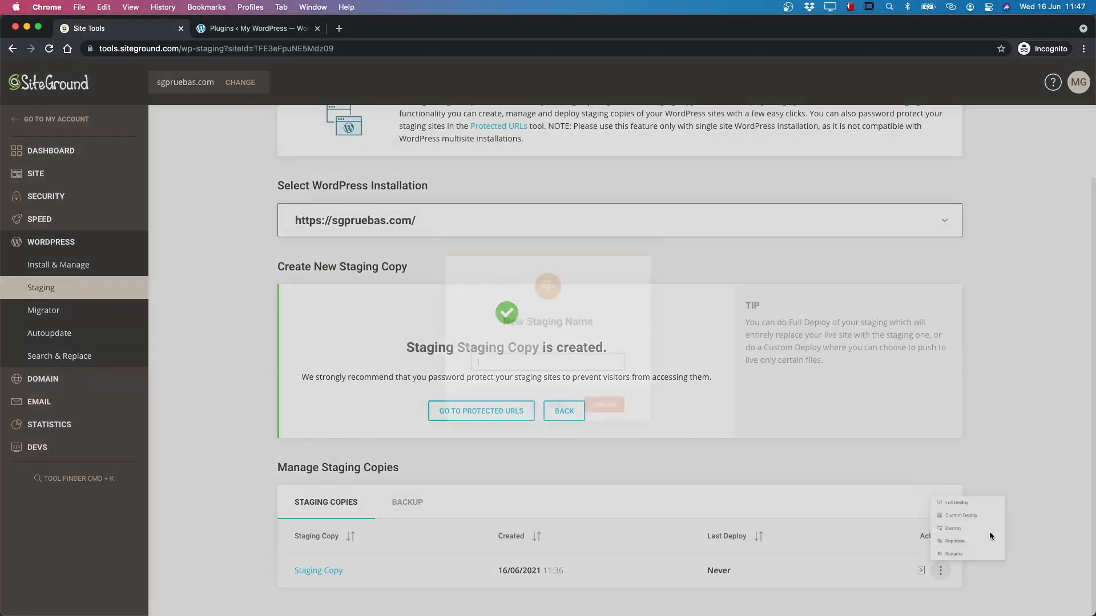
click(953, 554)
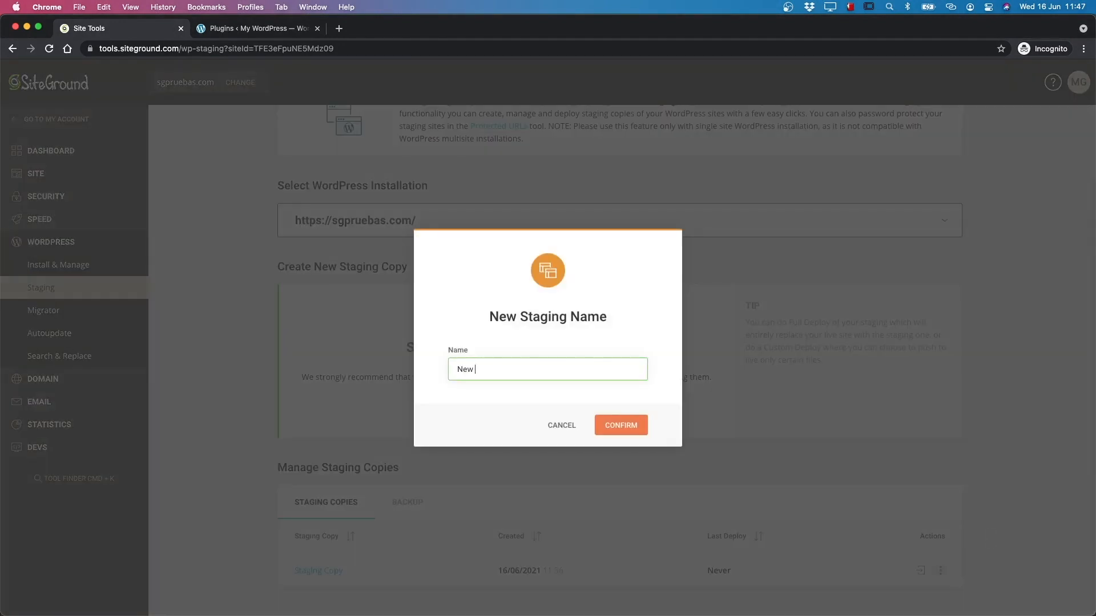
click(619, 424)
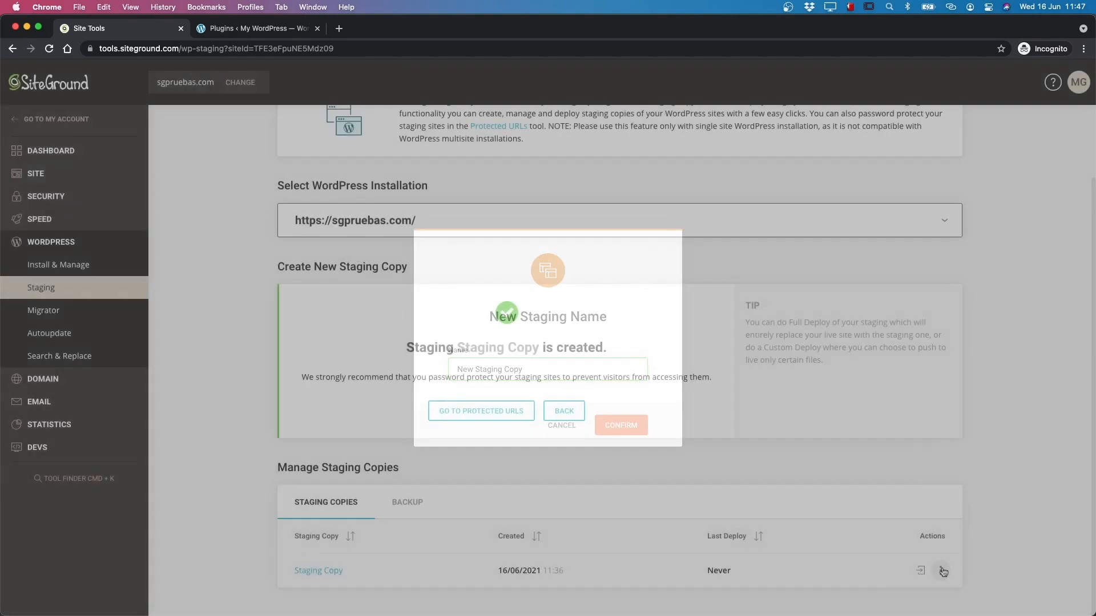
click(940, 570)
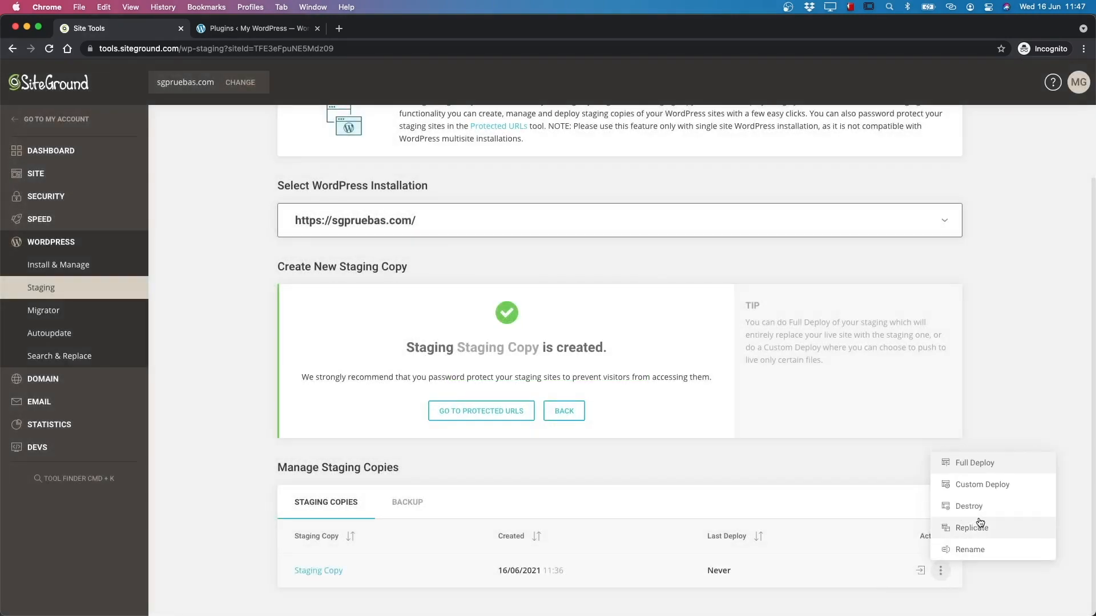
click(970, 506)
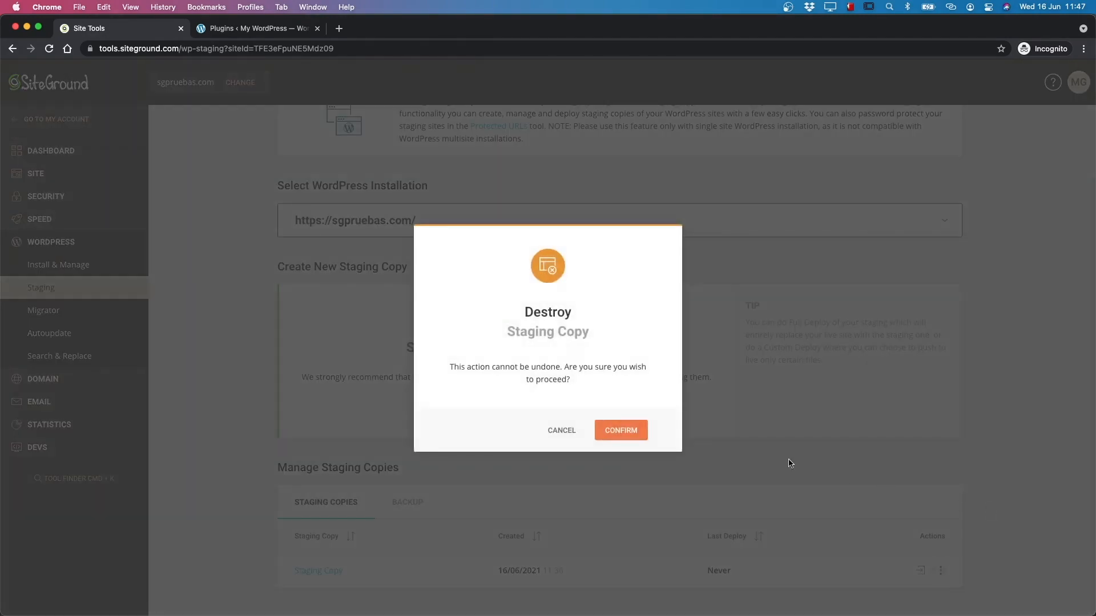
click(619, 429)
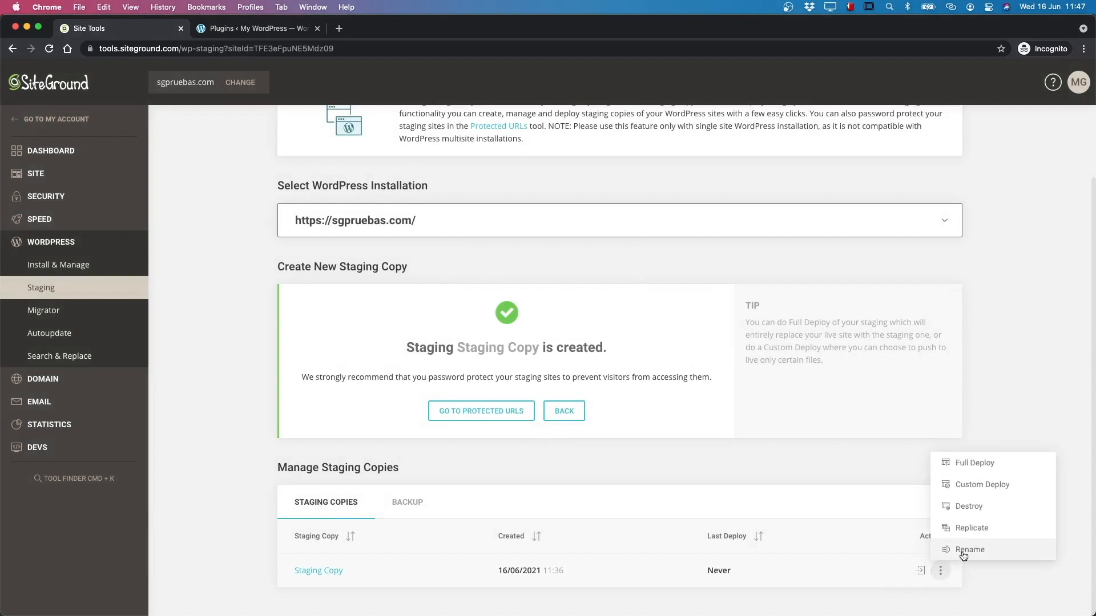
click(970, 549)
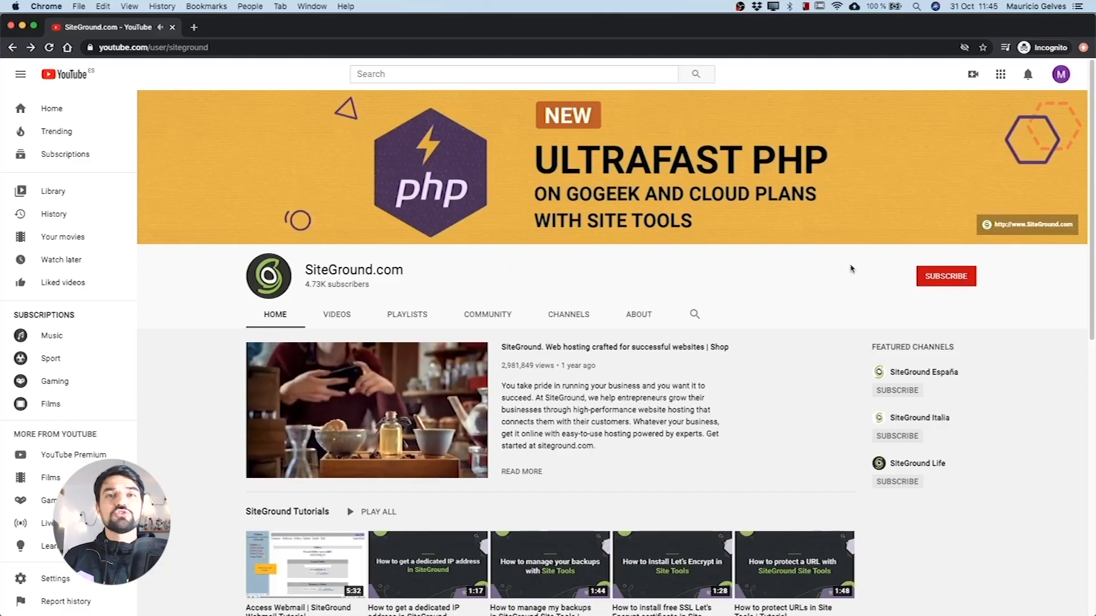
Step: Subscribe to the SiteGround.com channel with notifications turned on
click(945, 275)
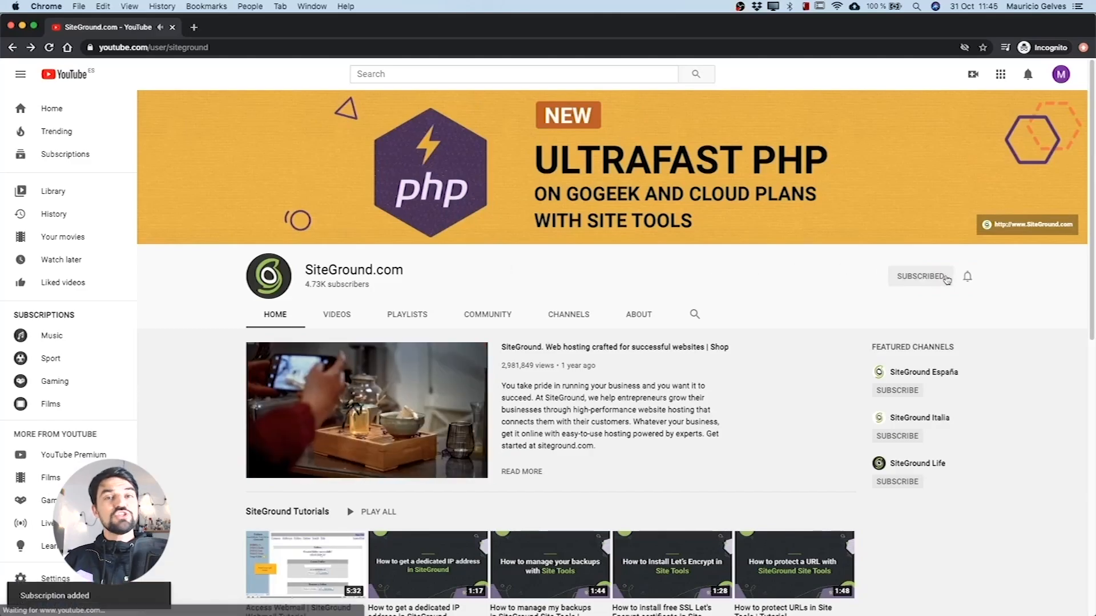
click(967, 276)
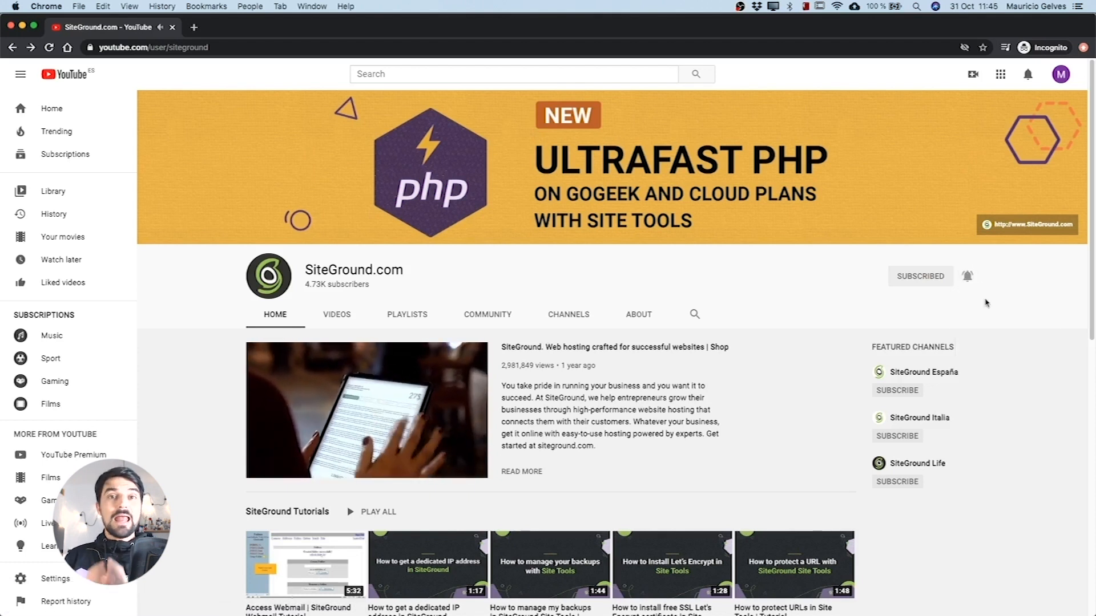
scroll(down, 3)
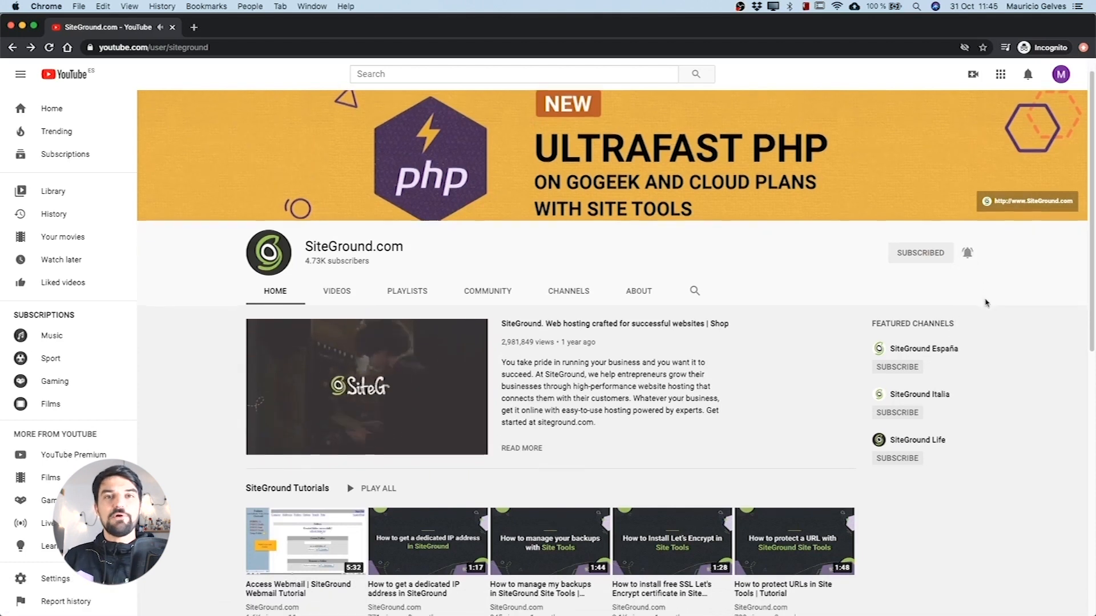
scroll(down, 3)
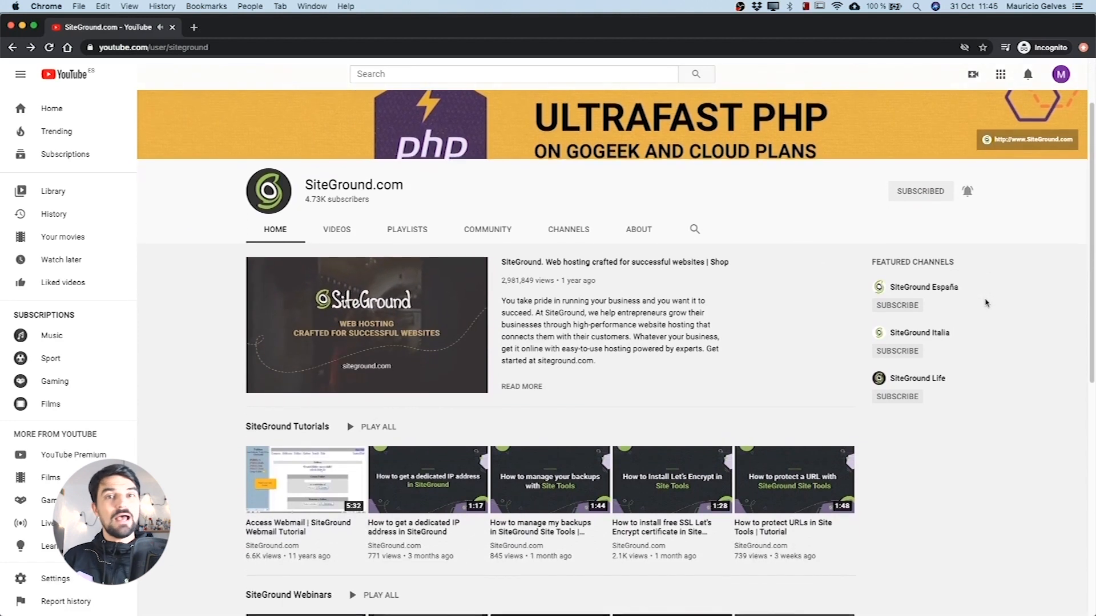